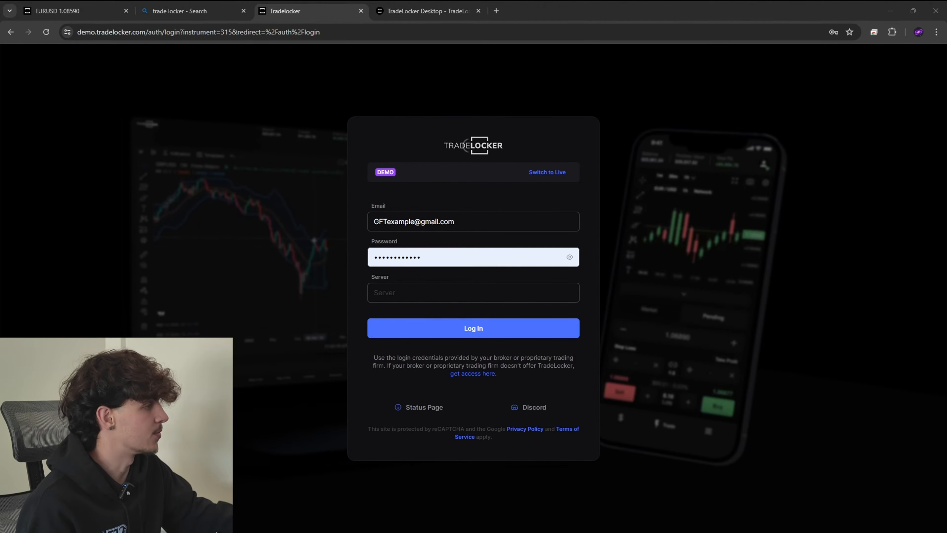
# Search 'trade l' in a new browser tab, then return to the filled-in TradeLocker login tab.
pyautogui.click(613, 11)
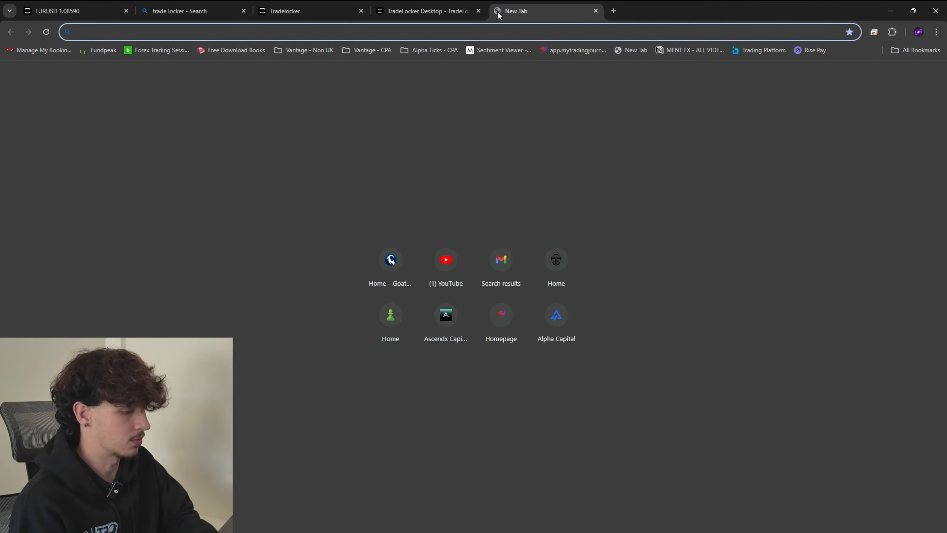
pyautogui.write('trade l')
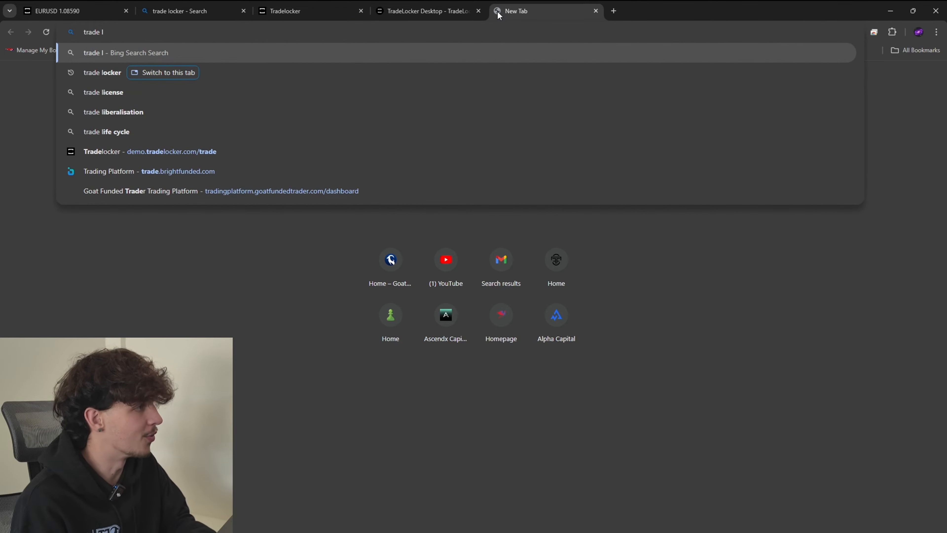
pyautogui.press('Return')
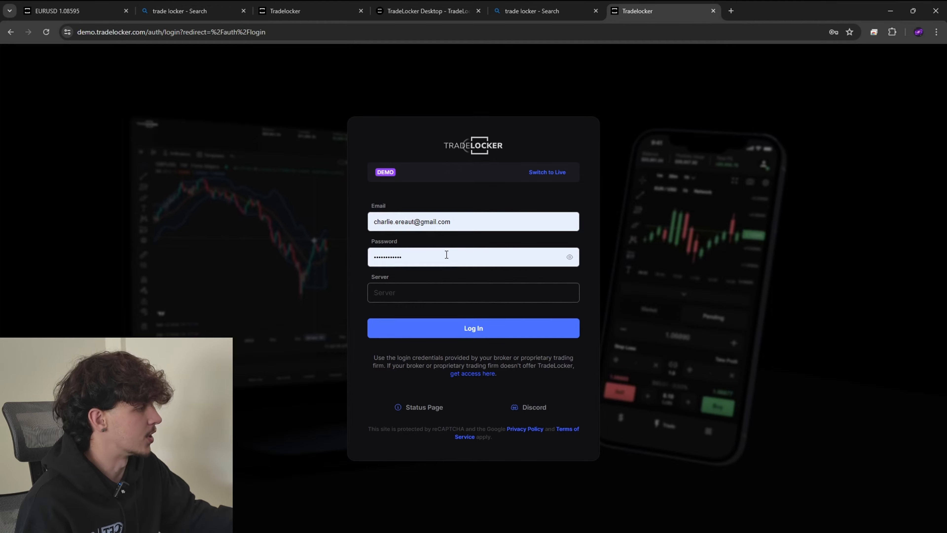
pyautogui.click(281, 10)
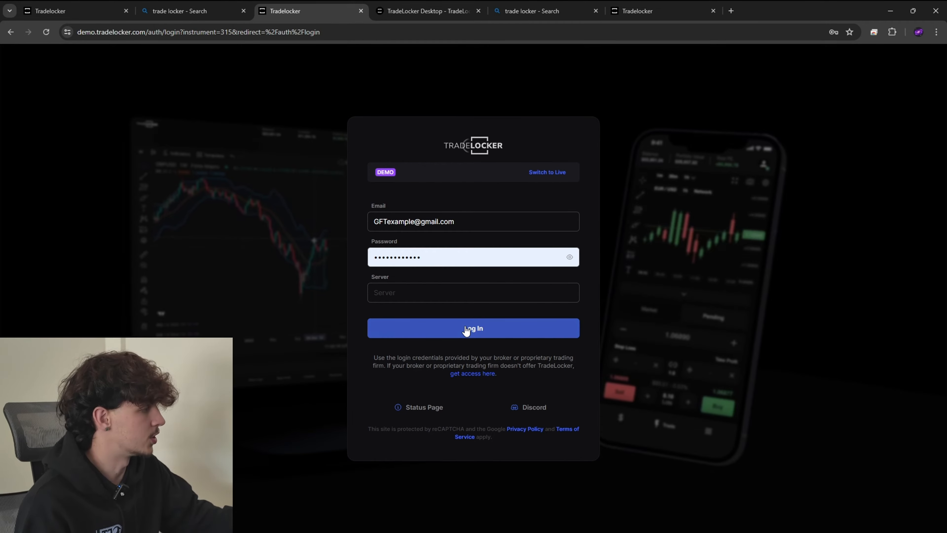
# Log in to the demo account and switch the EURUSD chart to 15-minute candles.
pyautogui.click(473, 328)
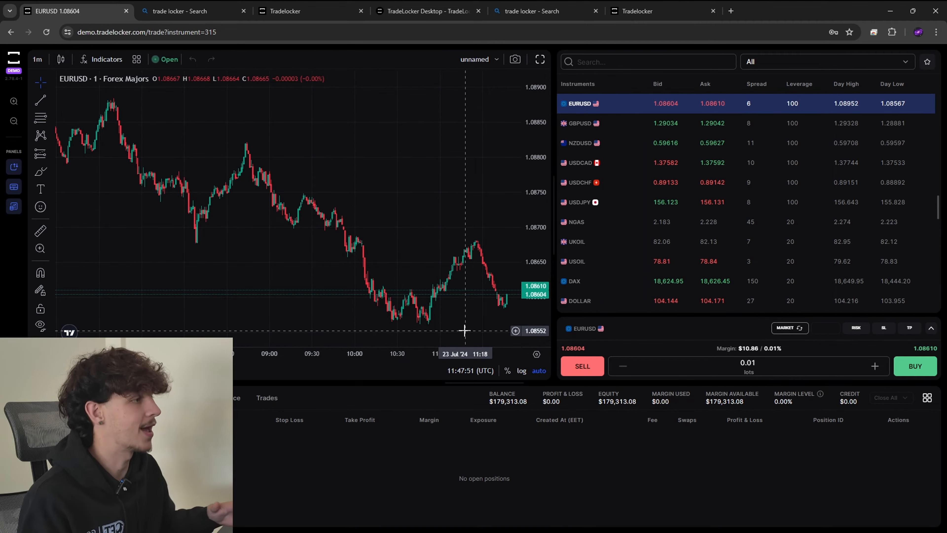
pyautogui.moveTo(400, 220)
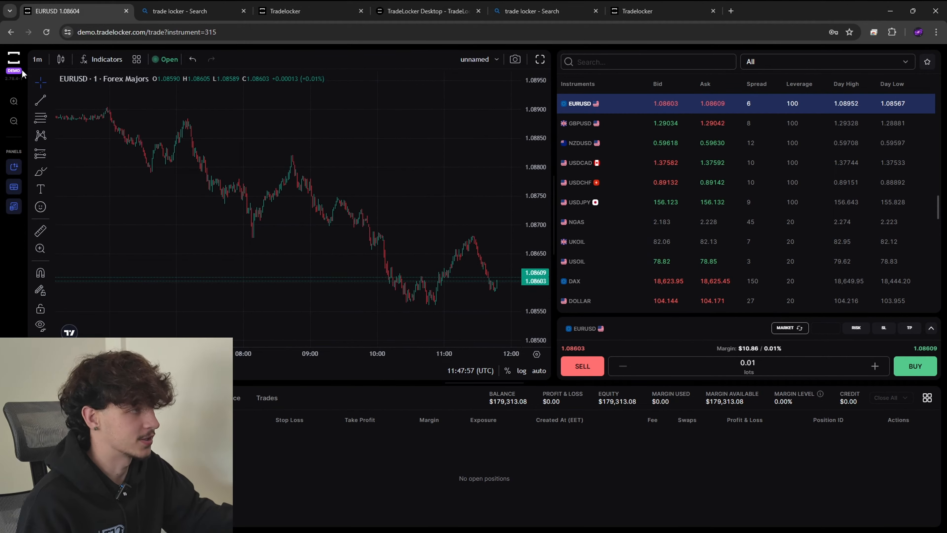
pyautogui.click(38, 59)
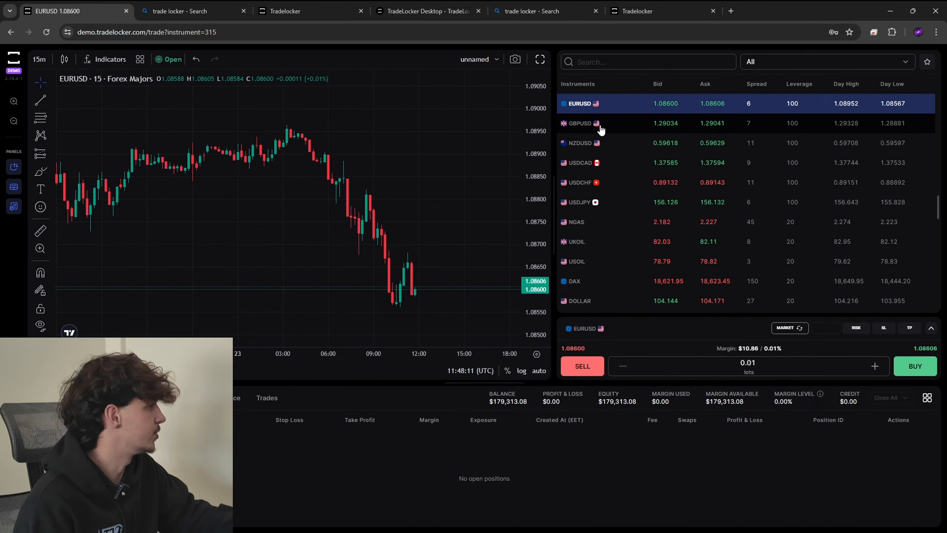
pyautogui.moveTo(603, 282)
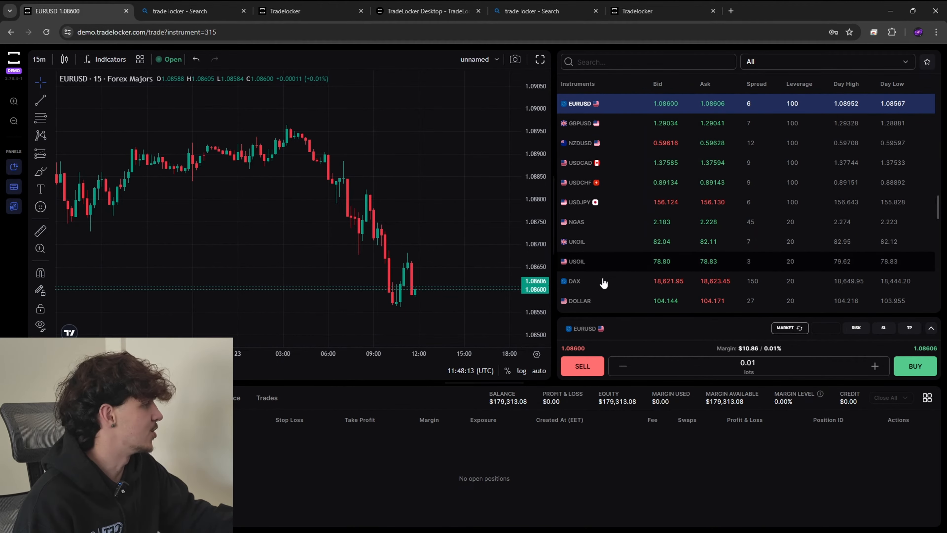
# Scroll through the instruments watchlist and bring up the AUDCAD chart.
pyautogui.scroll(-3)
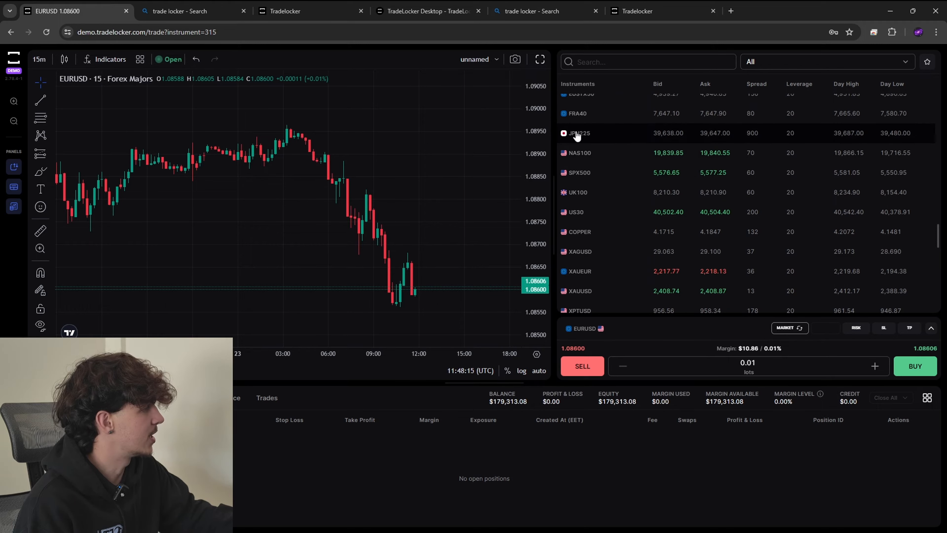
pyautogui.scroll(-3)
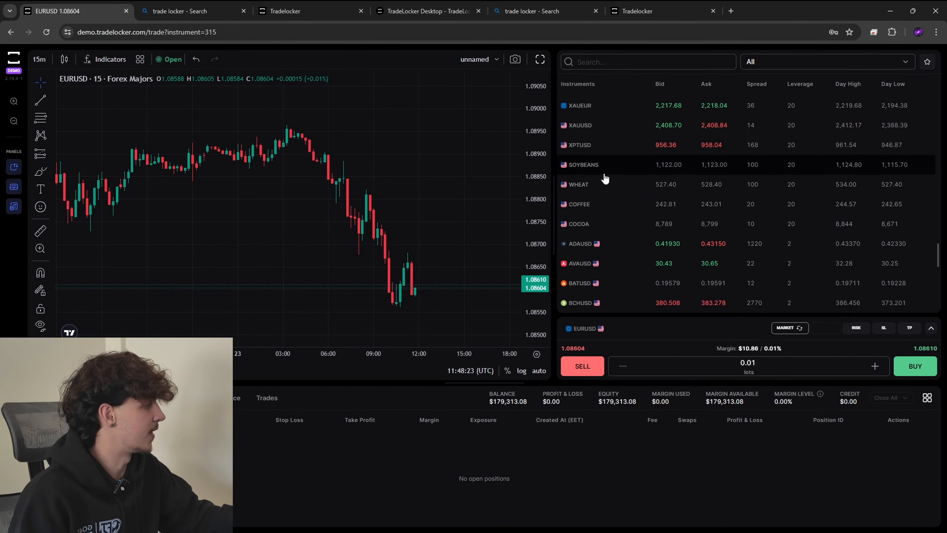
pyautogui.scroll(-3)
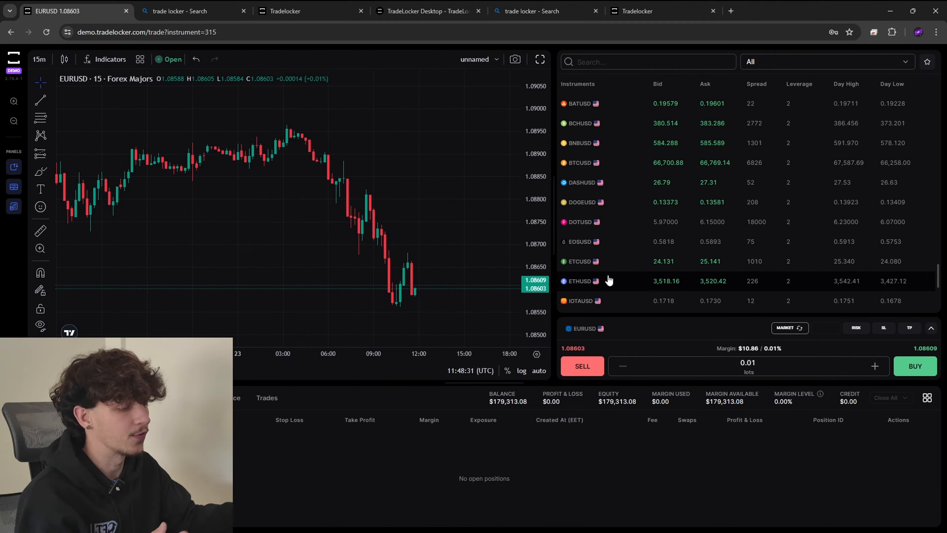
pyautogui.scroll(-3)
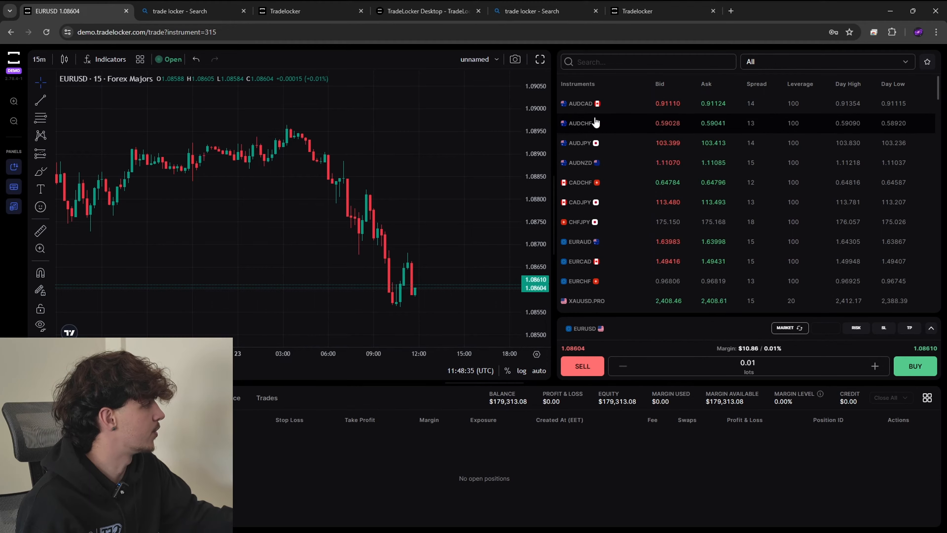
pyautogui.click(580, 102)
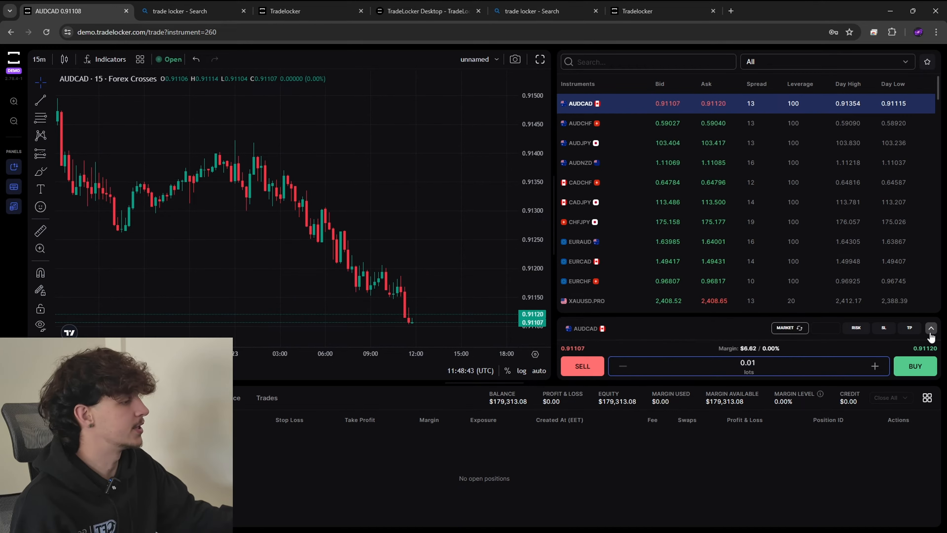
# Expand the AUDCAD order ticket and make it a 1-lot market sell.
pyautogui.click(931, 328)
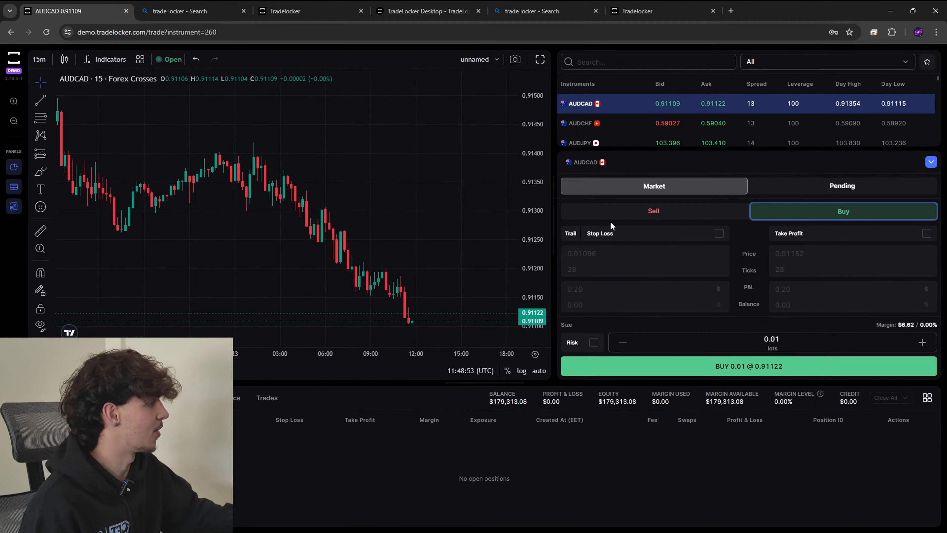
pyautogui.click(653, 210)
pyautogui.write('1')
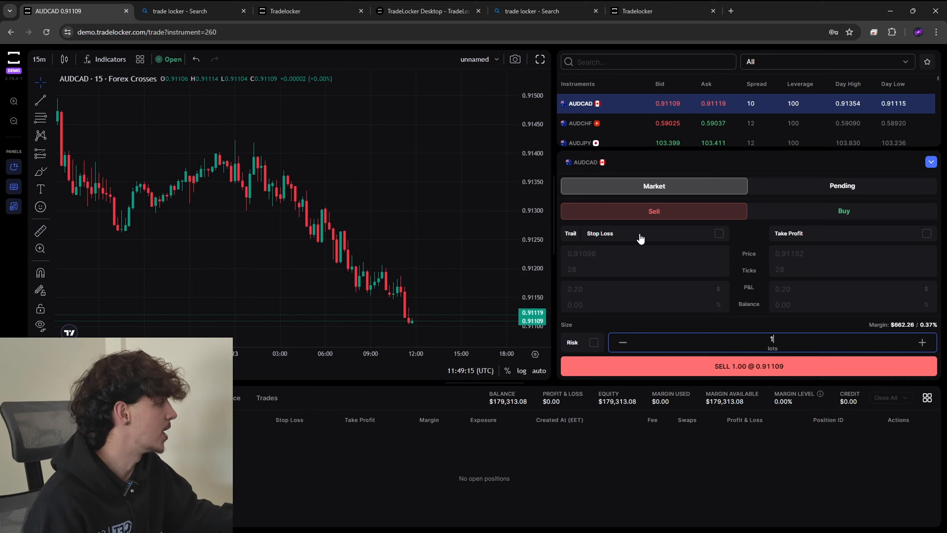
# Enable a stop loss on the AUDCAD sell with a $100 P&L risk.
pyautogui.click(719, 233)
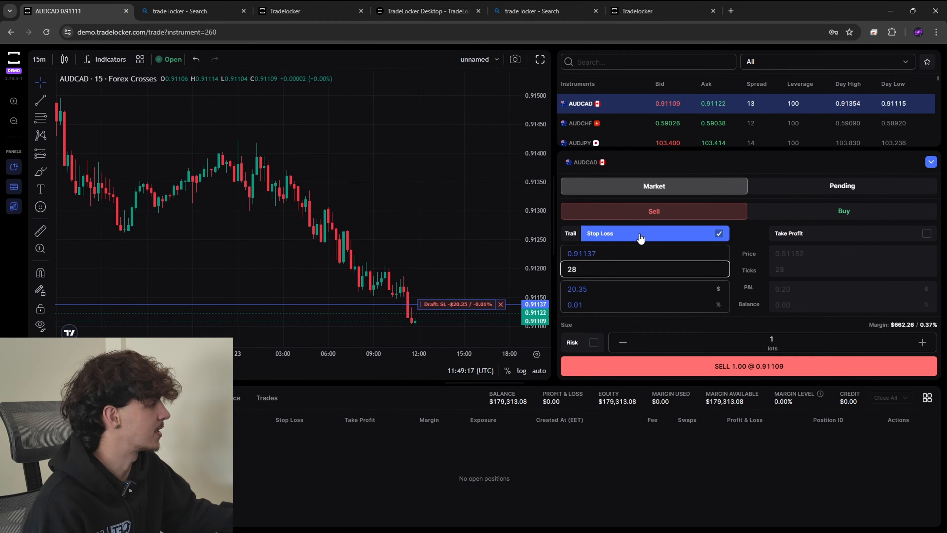
pyautogui.click(604, 289)
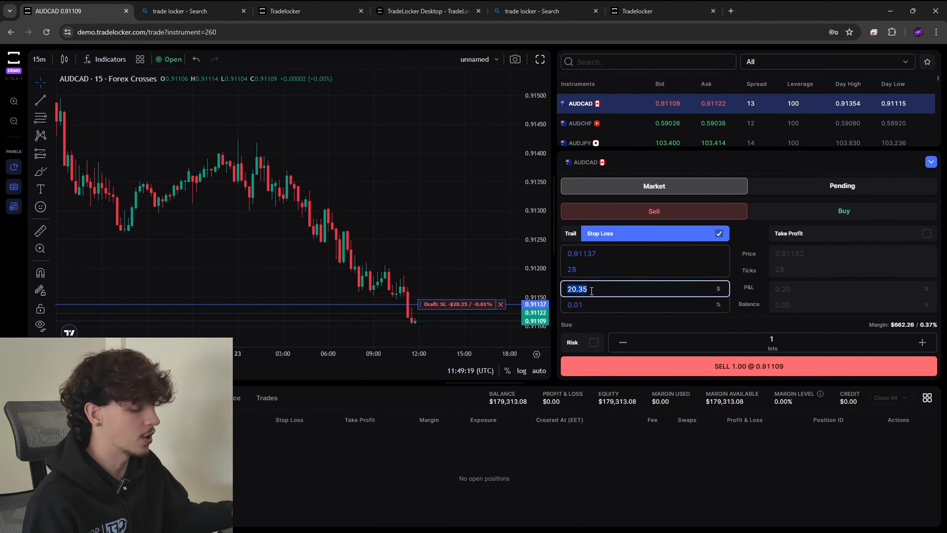
pyautogui.write('100')
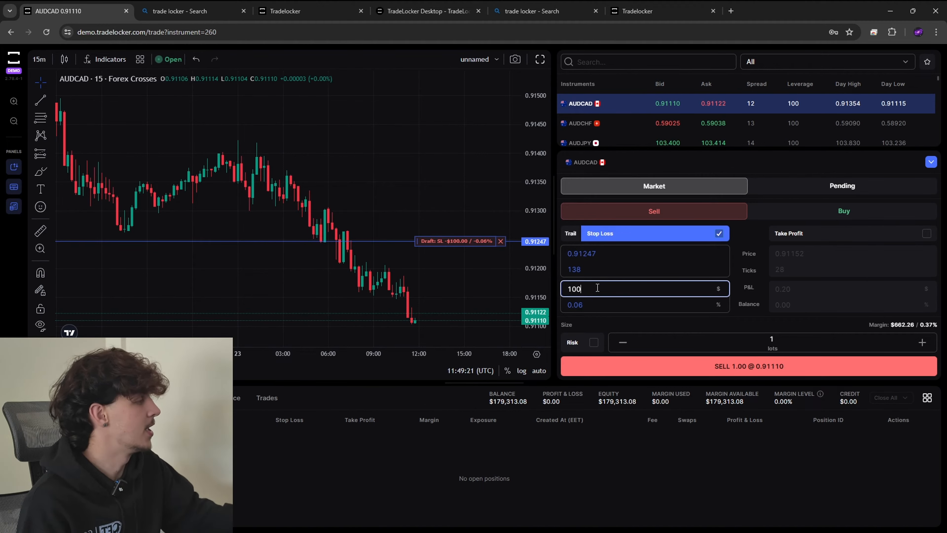
pyautogui.moveTo(433, 249)
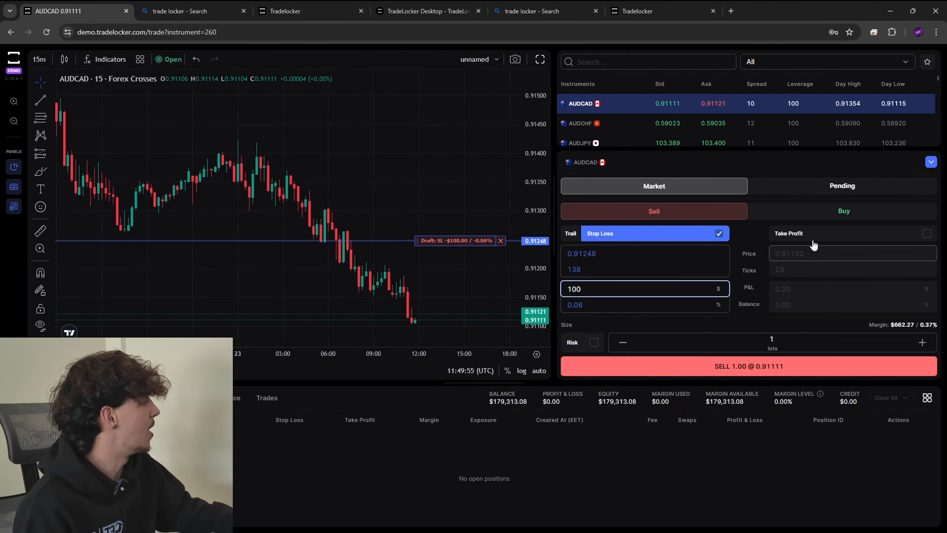
# Enable a take profit on the AUDCAD sell worth $200 P&L.
pyautogui.click(926, 234)
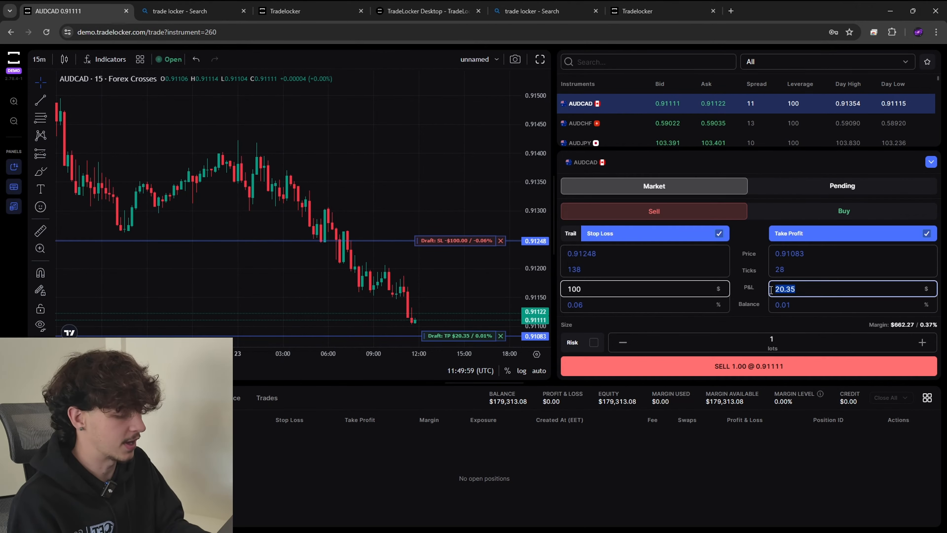
pyautogui.write('200')
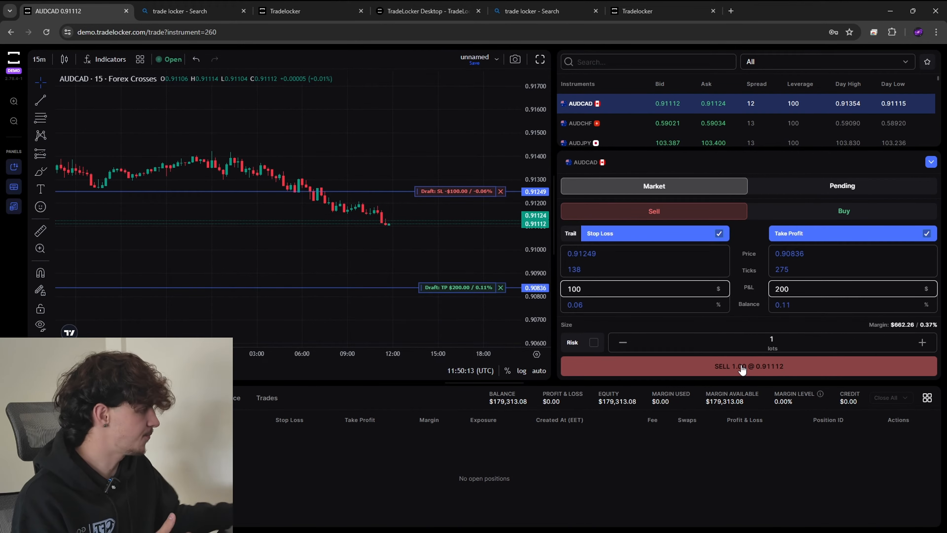
pyautogui.moveTo(443, 294)
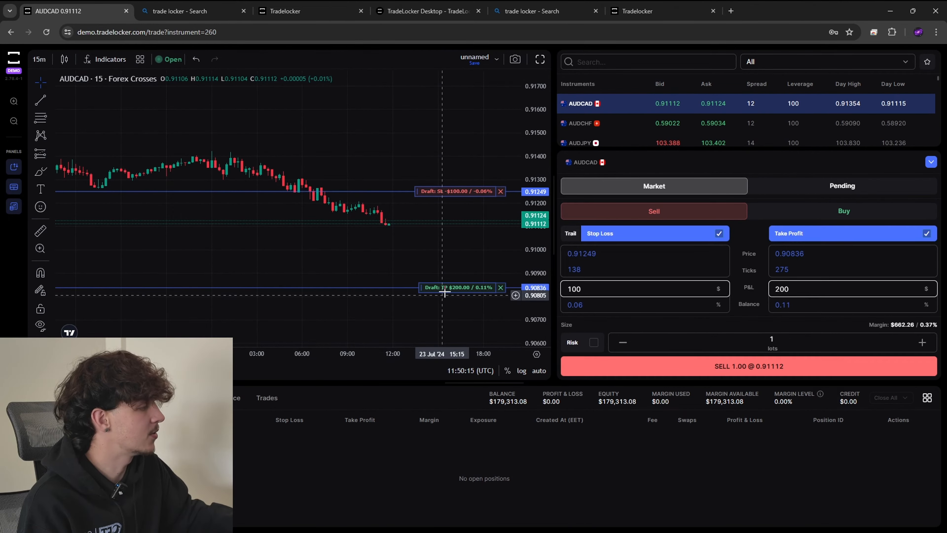
pyautogui.moveTo(396, 229)
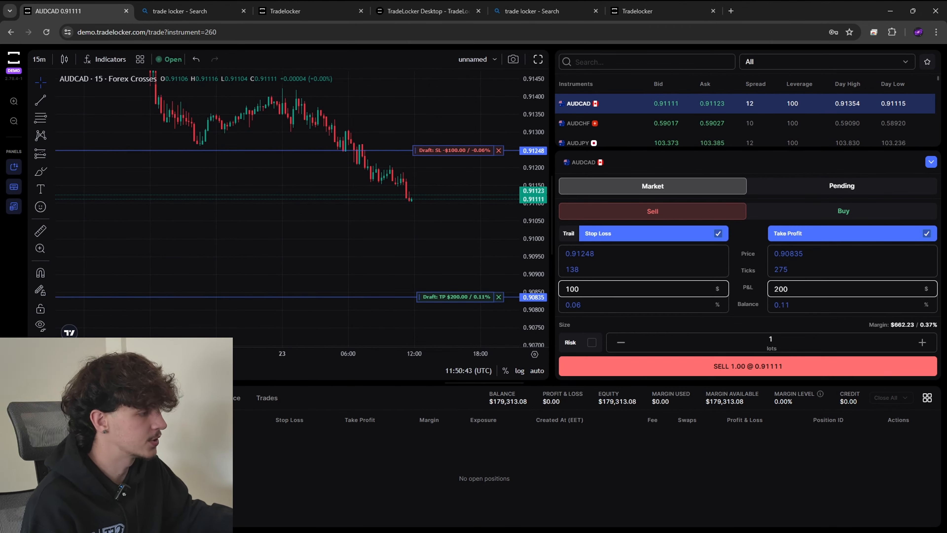
pyautogui.moveTo(267, 331)
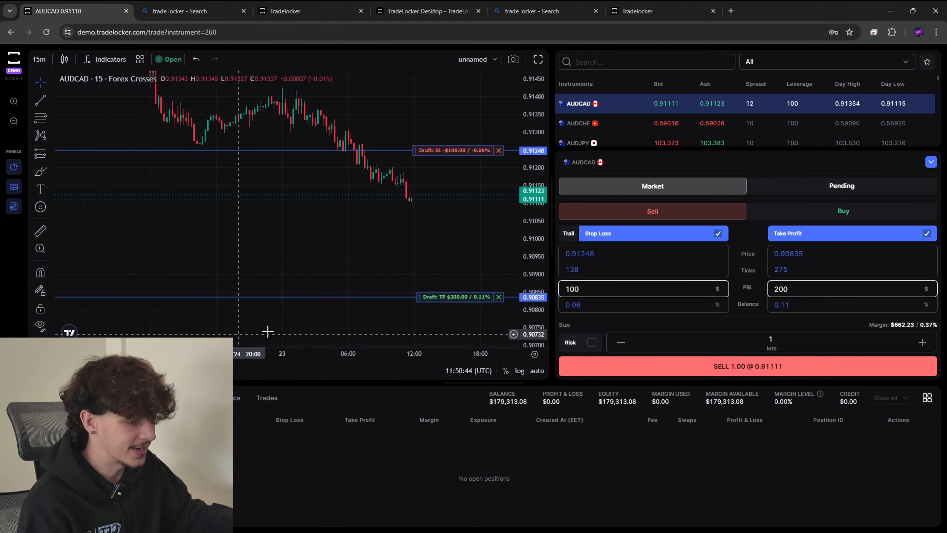
pyautogui.click(125, 11)
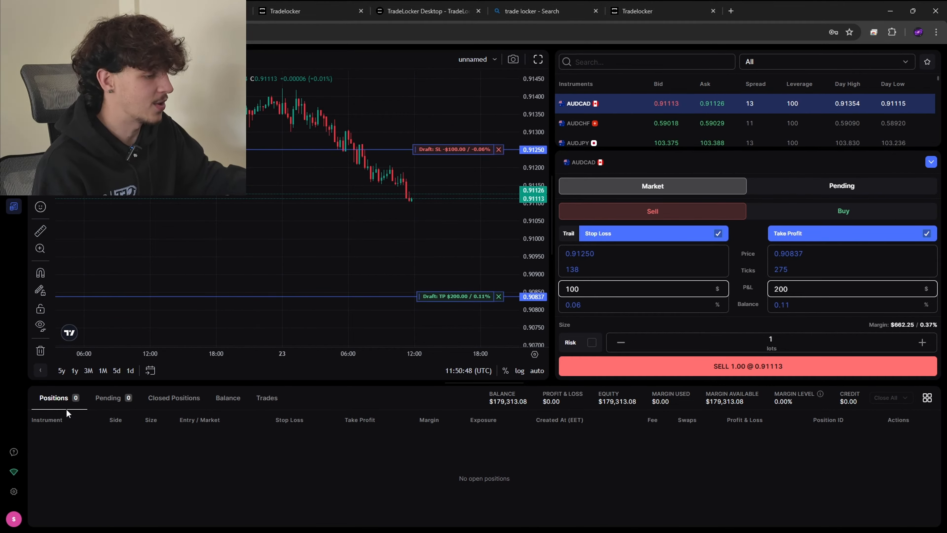
pyautogui.moveTo(483, 457)
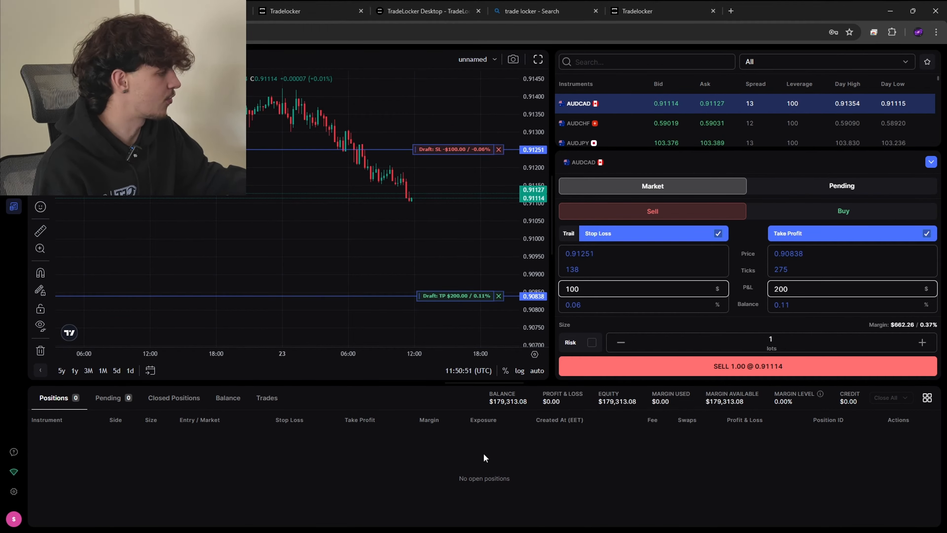
# Check pending and closed positions, hide the order ticket, then switch to the GoatFundedTrader dashboard tab.
pyautogui.click(108, 397)
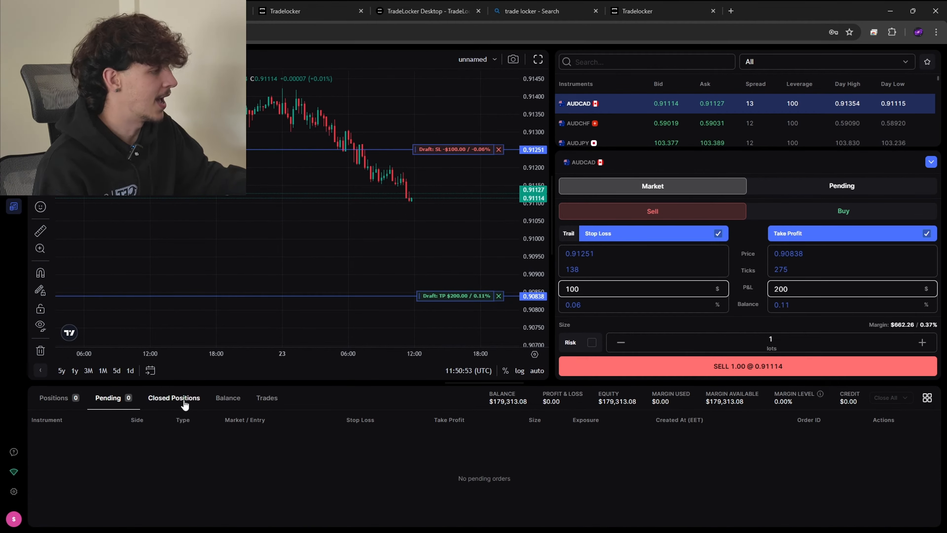
pyautogui.click(53, 398)
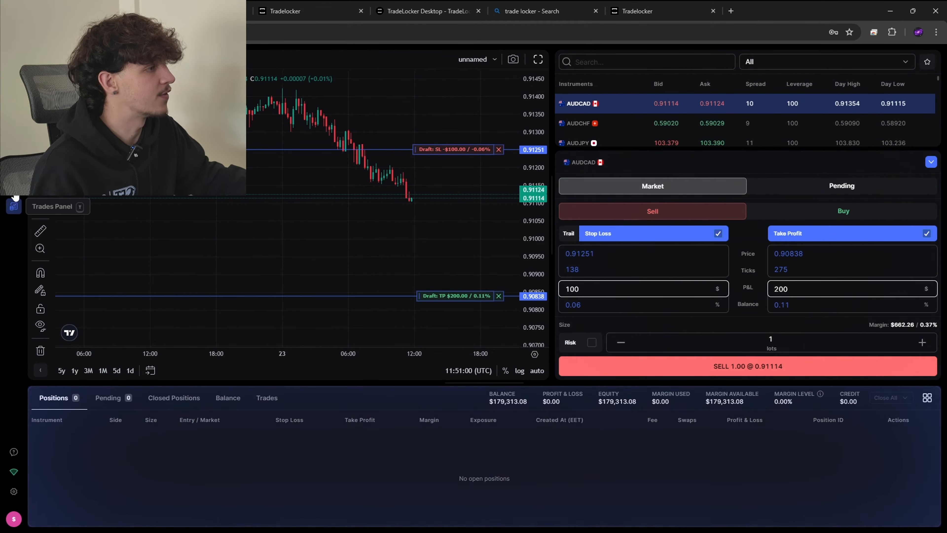
pyautogui.click(931, 162)
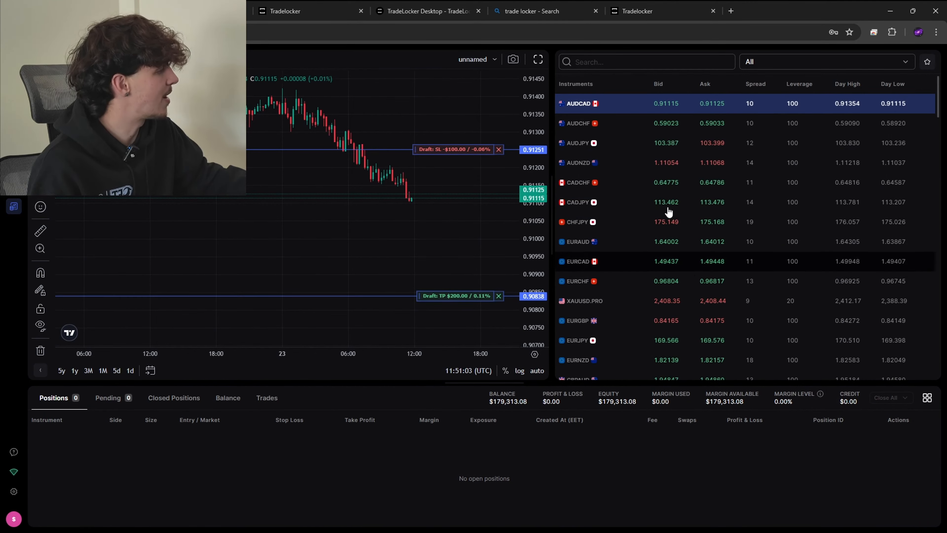
pyautogui.scroll(-3)
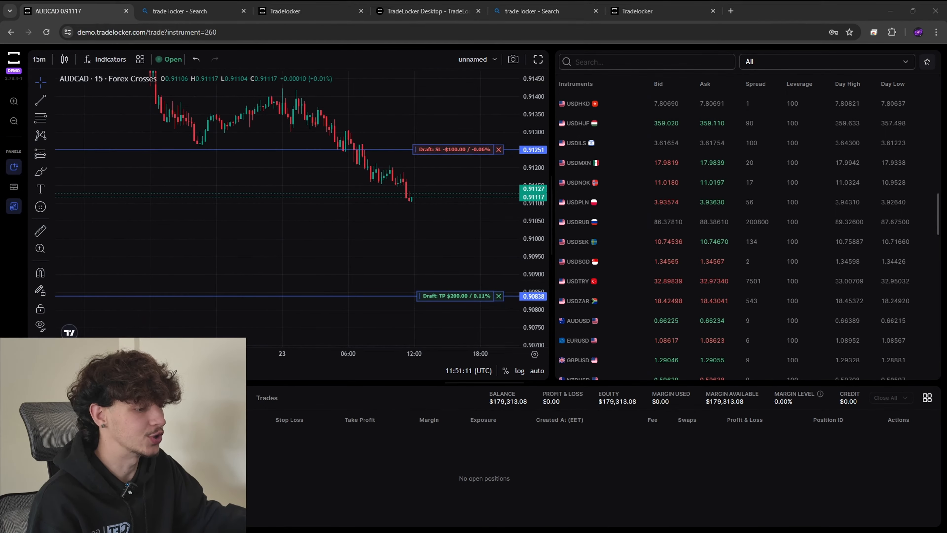
pyautogui.click(779, 11)
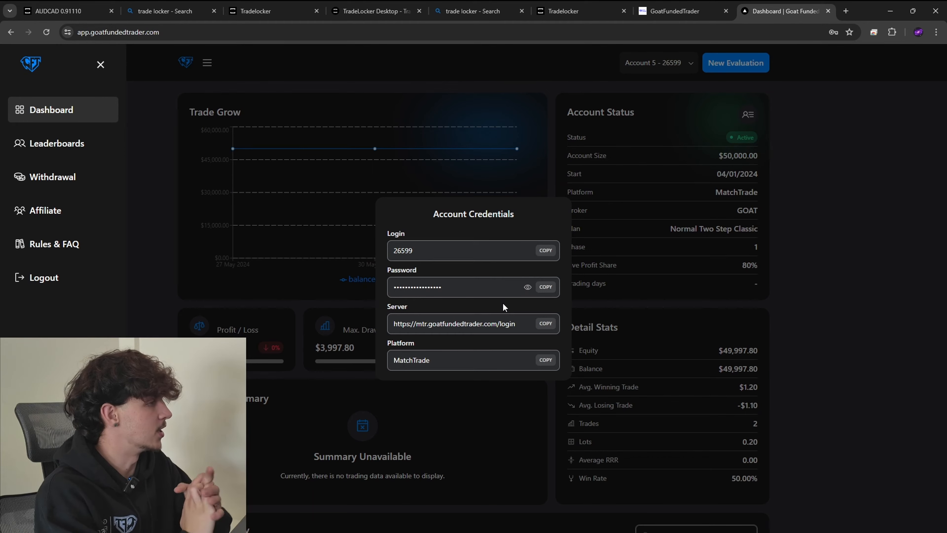
pyautogui.moveTo(681, 154)
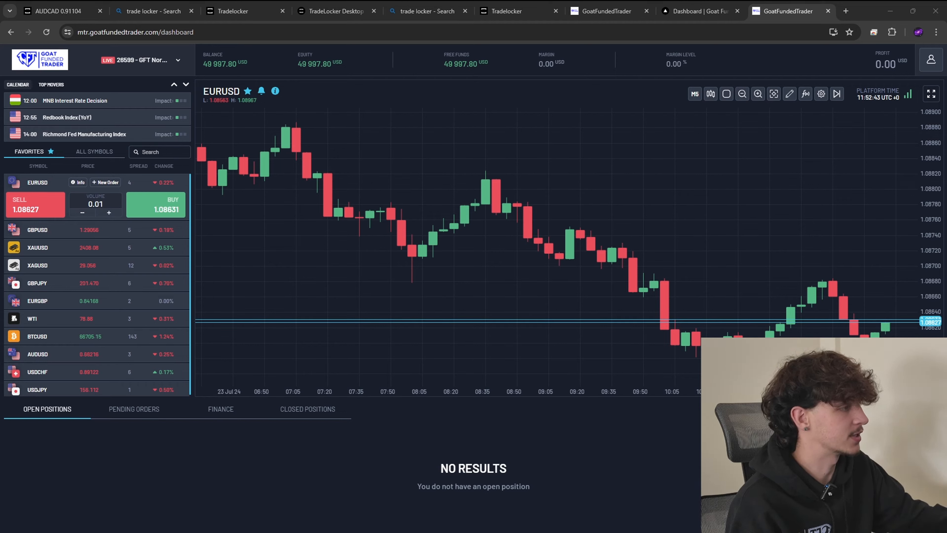
pyautogui.click(104, 182)
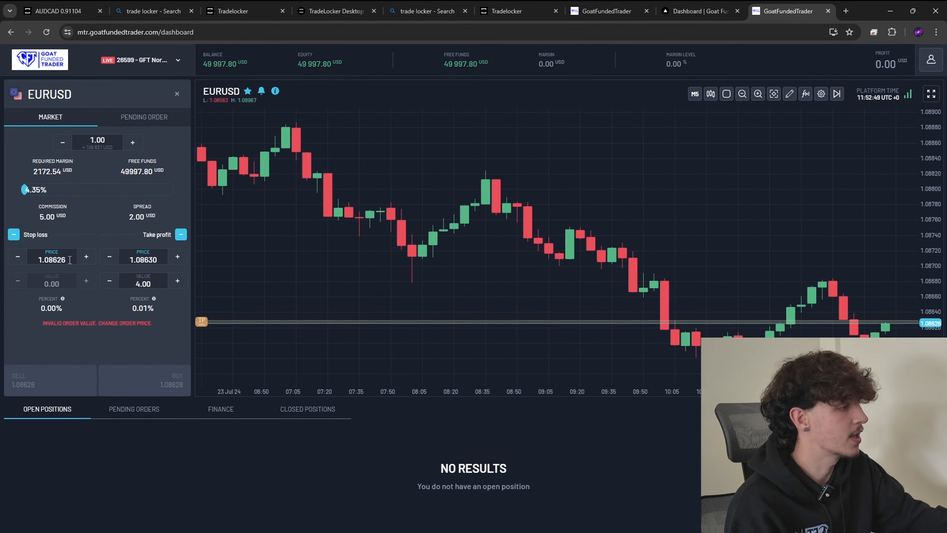
pyautogui.click(86, 256)
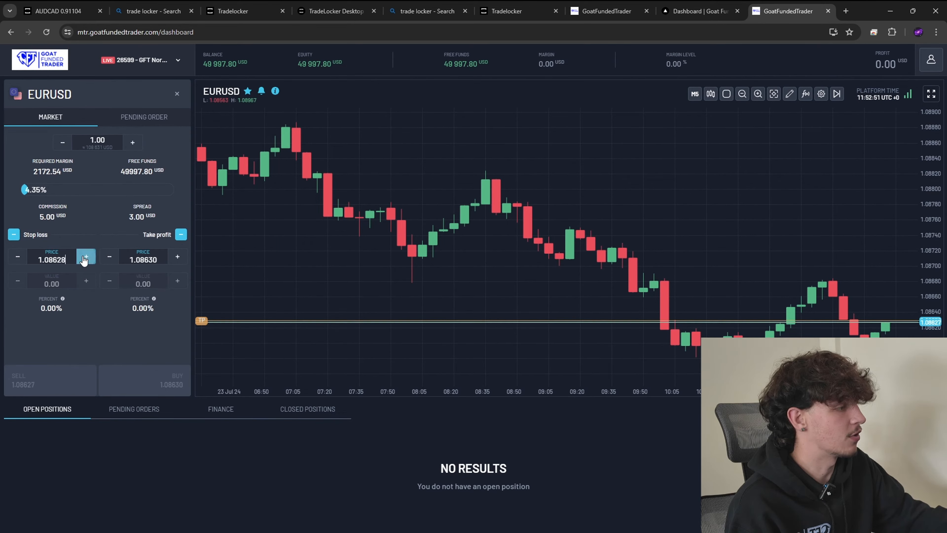
pyautogui.click(86, 256)
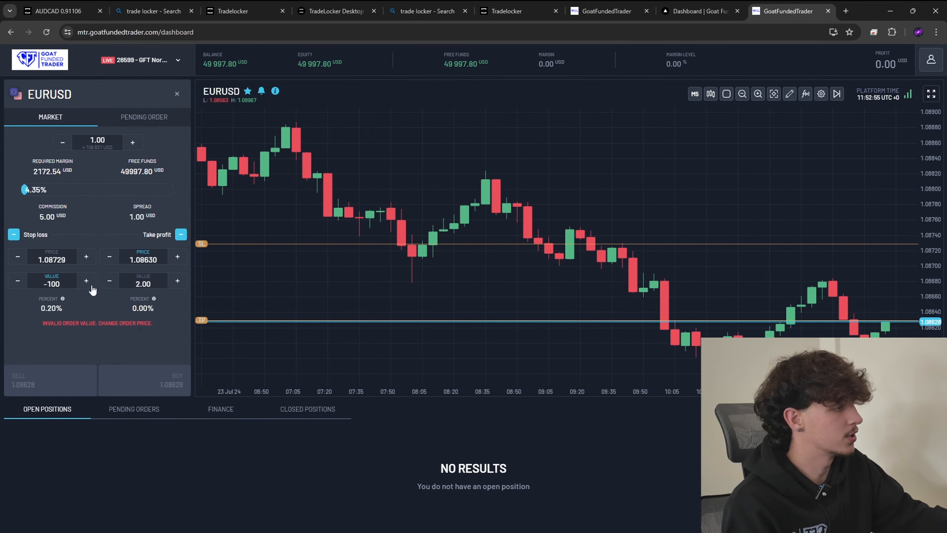
pyautogui.click(177, 280)
pyautogui.write('200')
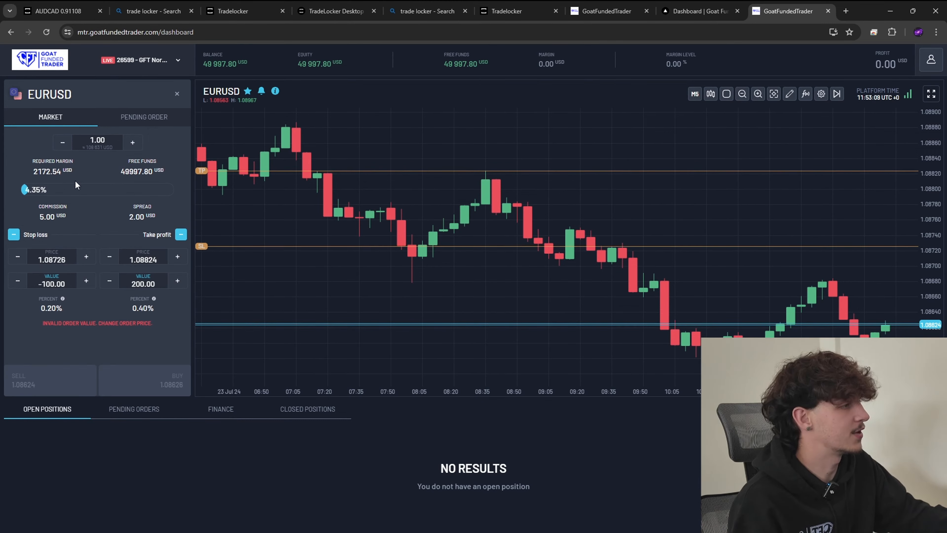
pyautogui.moveTo(96, 185)
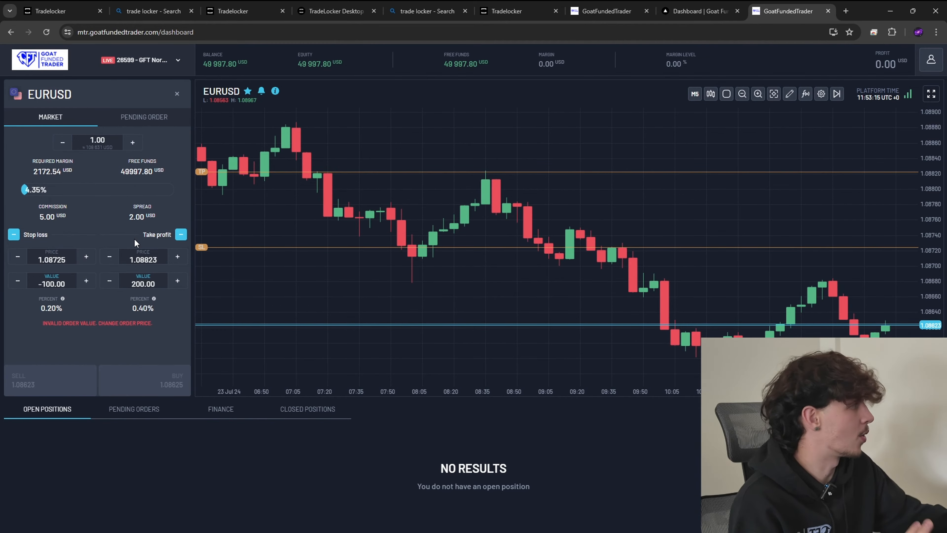
pyautogui.moveTo(178, 136)
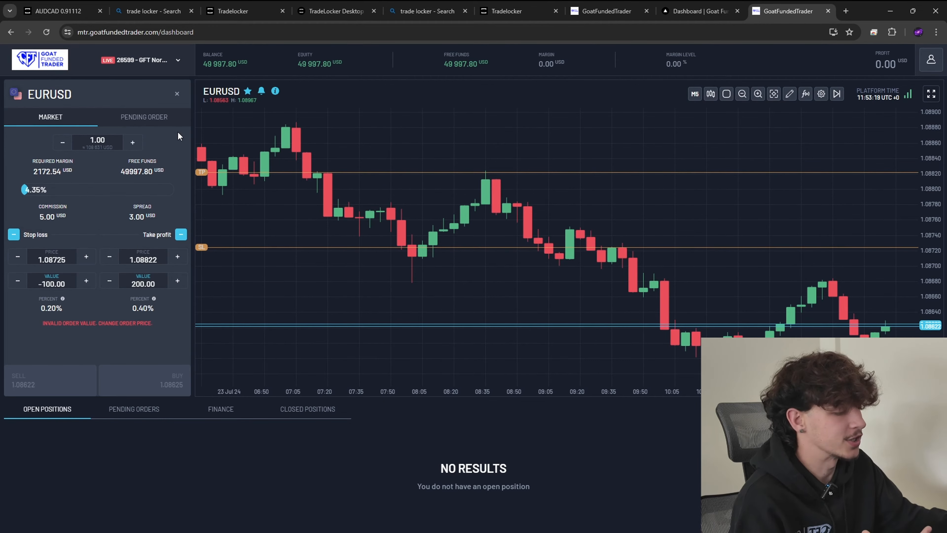
pyautogui.moveTo(591, 239)
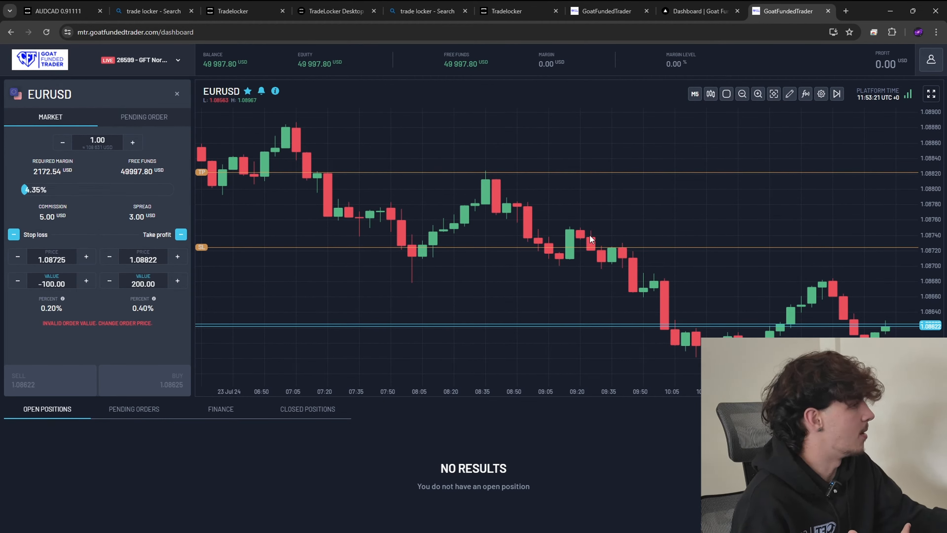
pyautogui.click(177, 94)
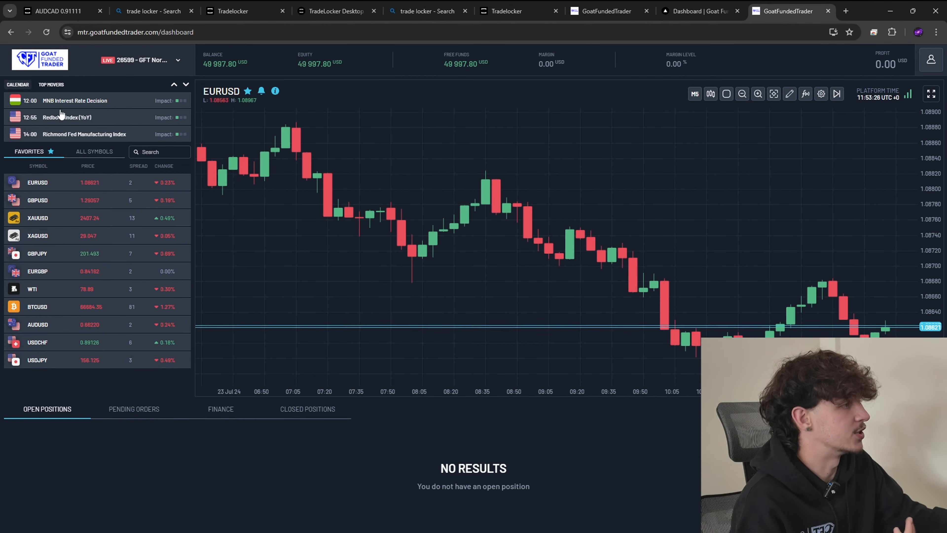
# View Top Movers and the USDZAR chart, then start a 0.01-lot EURUSD order with SL/TP on.
pyautogui.click(51, 84)
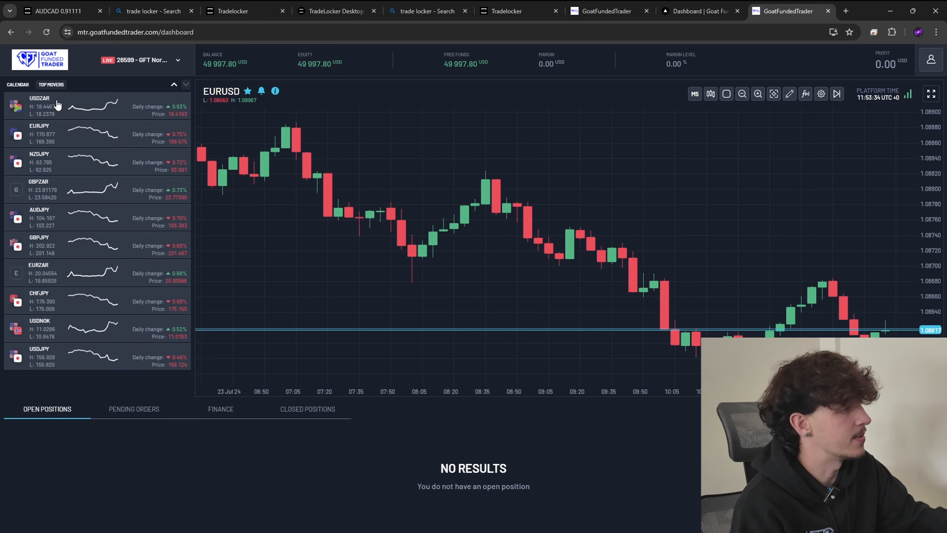
pyautogui.click(54, 105)
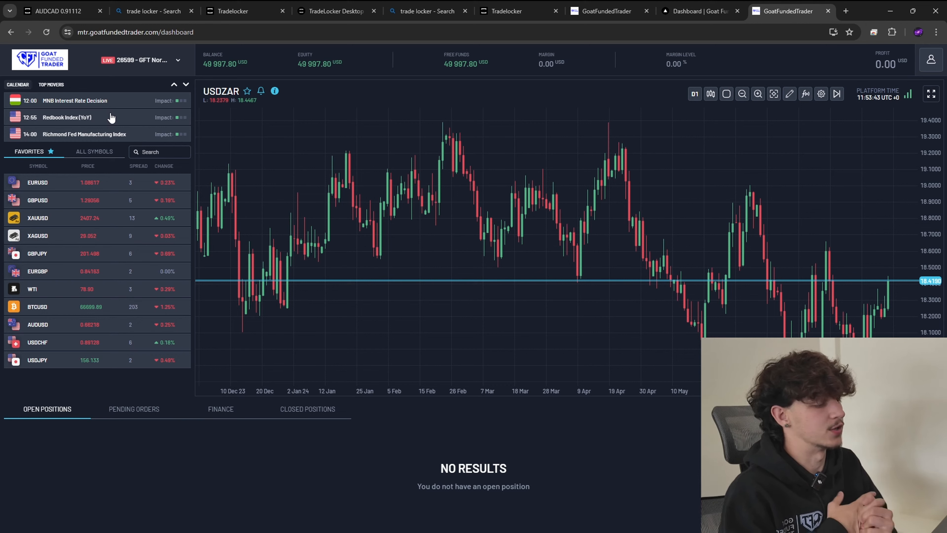
pyautogui.moveTo(115, 391)
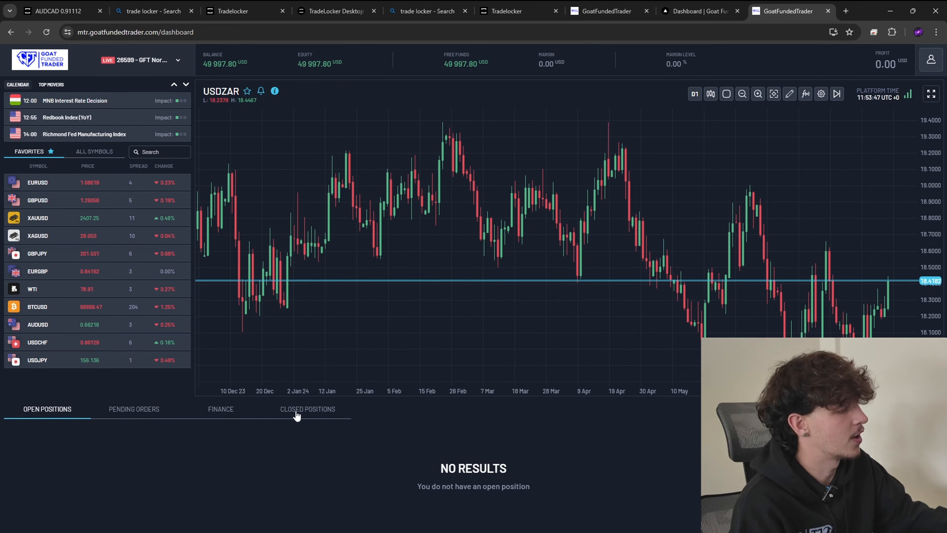
pyautogui.moveTo(166, 465)
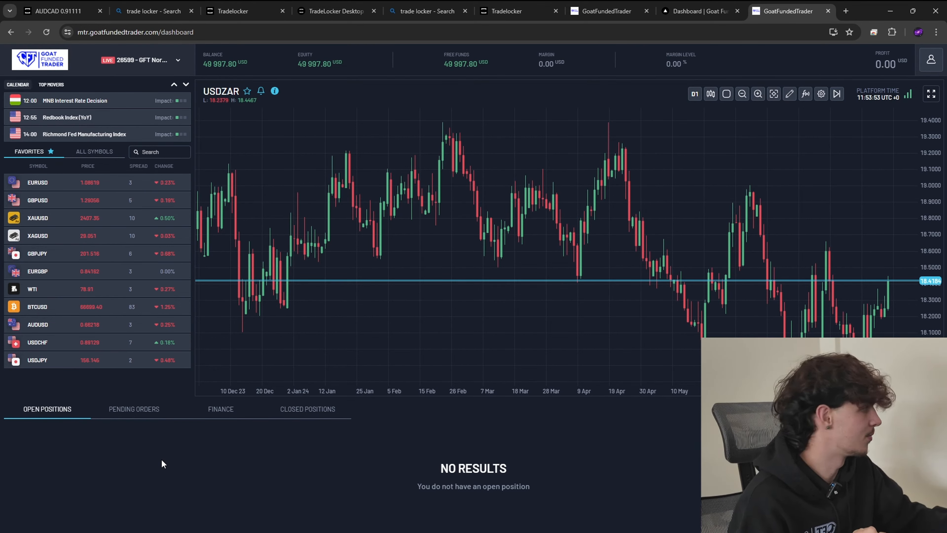
pyautogui.click(38, 182)
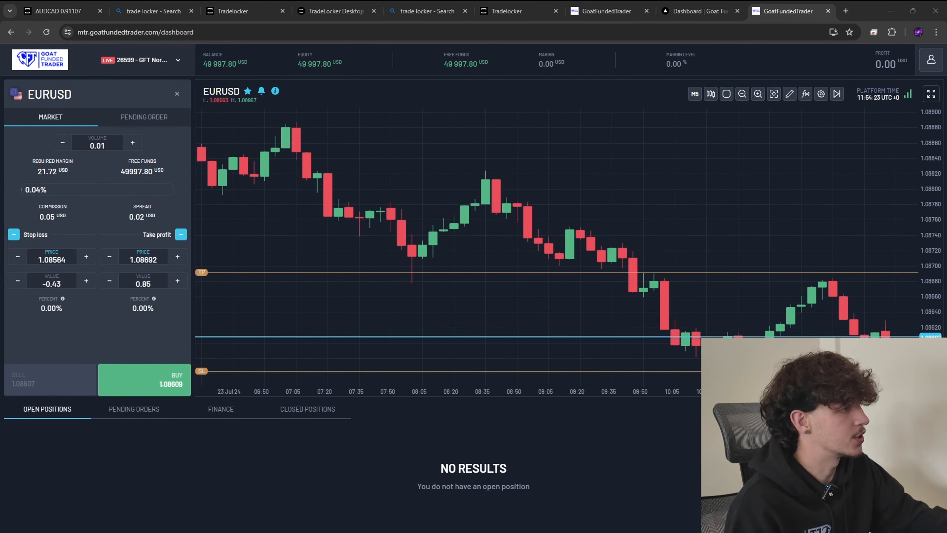
# Toggle take profit off and on, then place the 0.01-lot EURUSD buy with SL and TP.
pyautogui.click(181, 234)
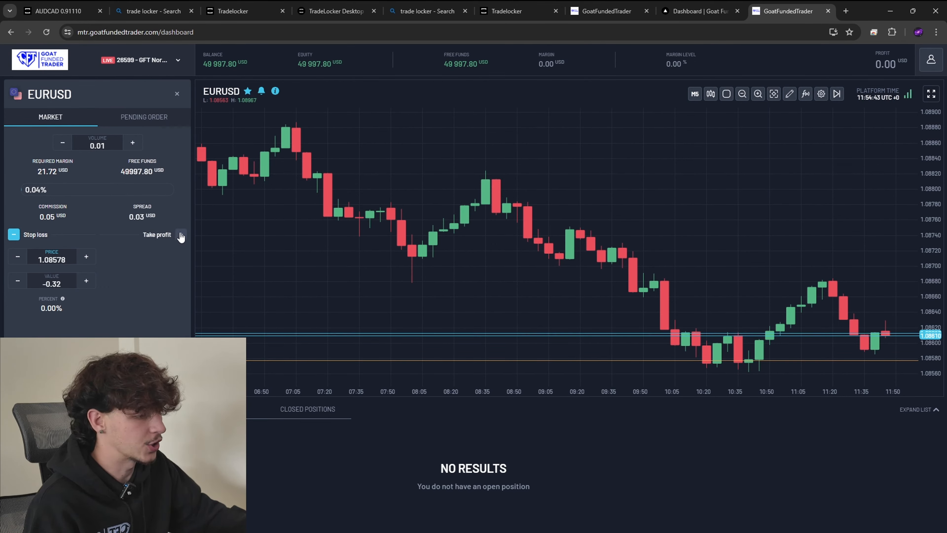
pyautogui.click(180, 235)
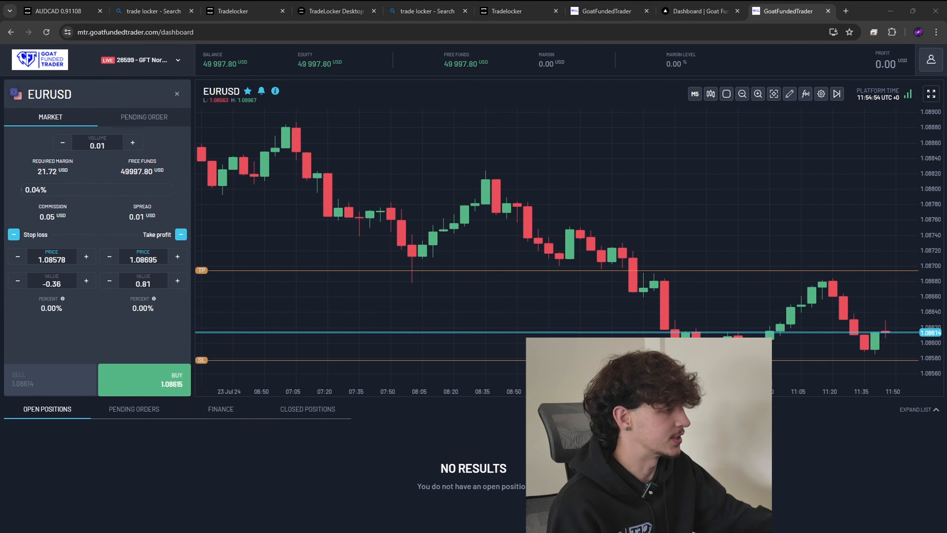
pyautogui.click(144, 379)
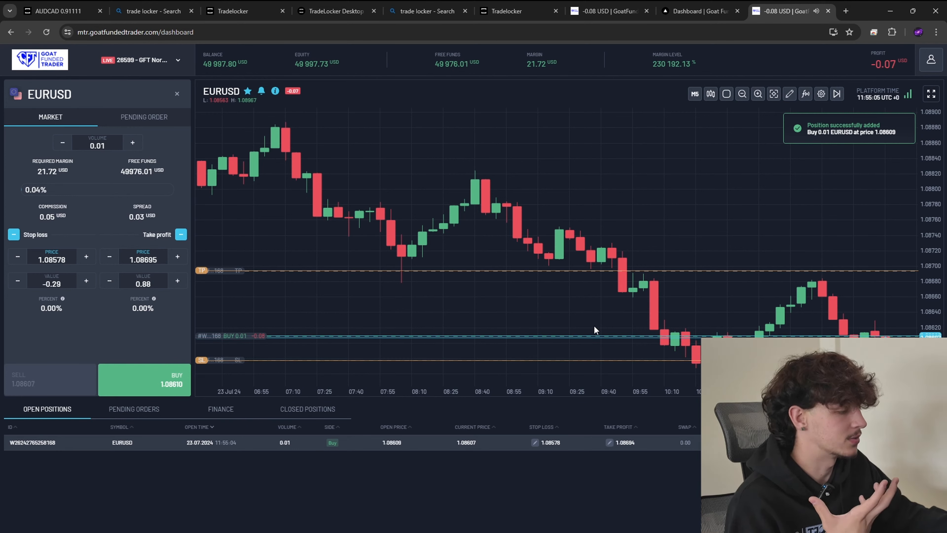